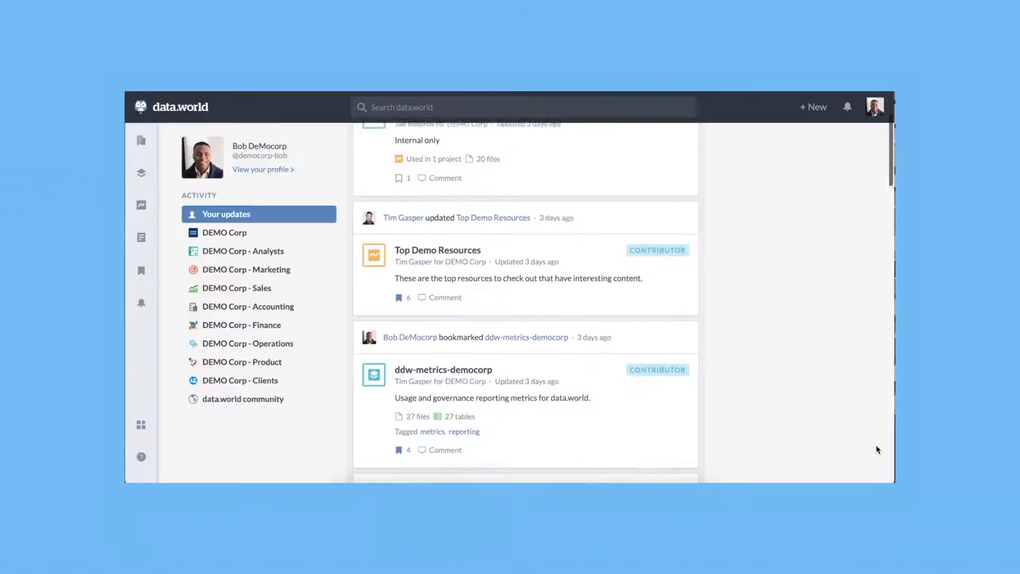
Step: Scroll through Your updates in the activity feed toward the Helpful resources links
{"action": "scroll", "scroll_direction": "down", "scroll_amount": 3}
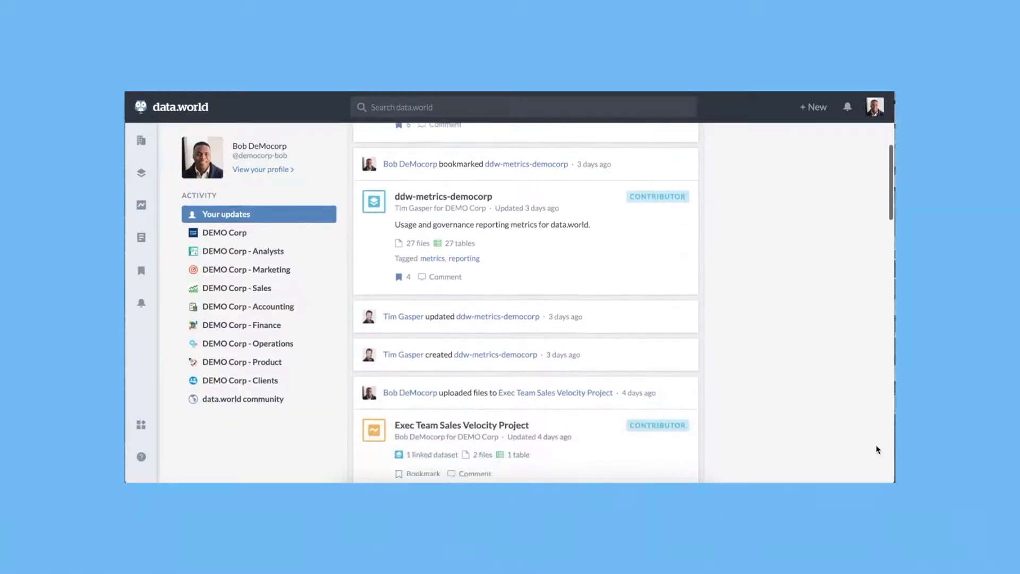
{"action": "scroll", "scroll_direction": "down", "scroll_amount": 3}
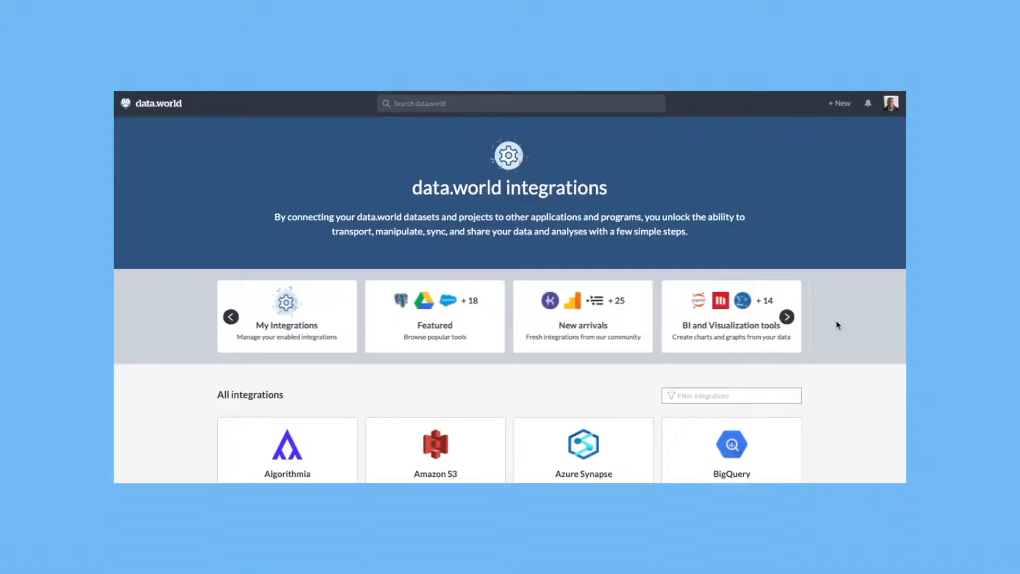
Step: Advance the category carousel to reveal Datastores, Free usage and Data sources
{"action": "left_click", "coordinate": [786, 316]}
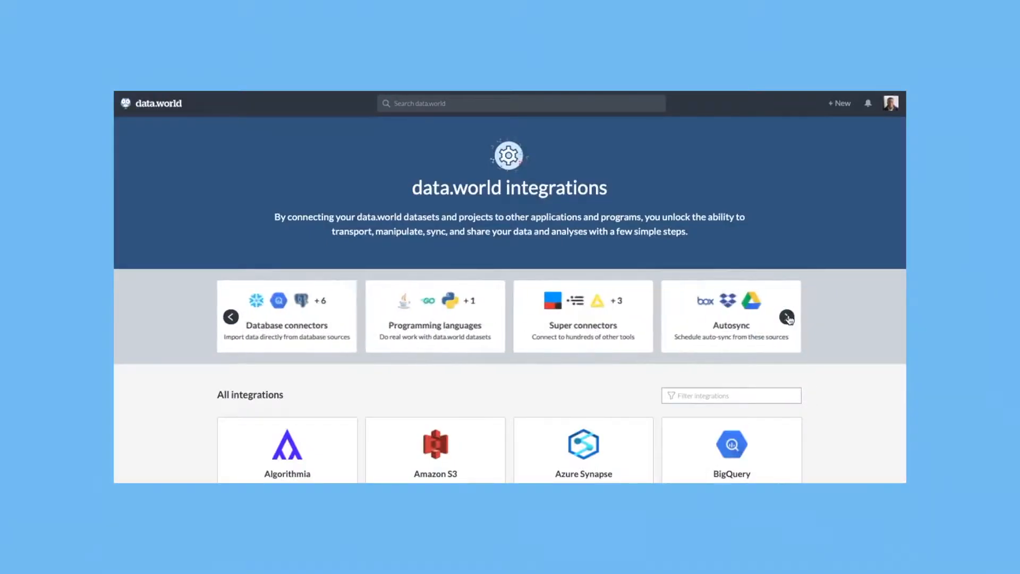
{"action": "left_click", "coordinate": [786, 317]}
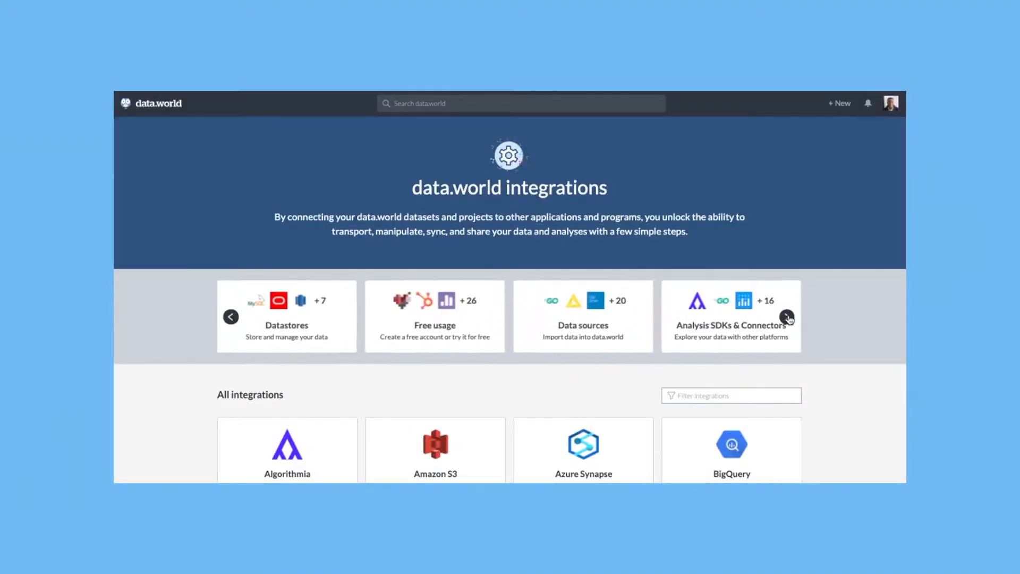
Step: Browse down through the All integrations cards and back up to the top
{"action": "scroll", "scroll_direction": "down", "scroll_amount": 3}
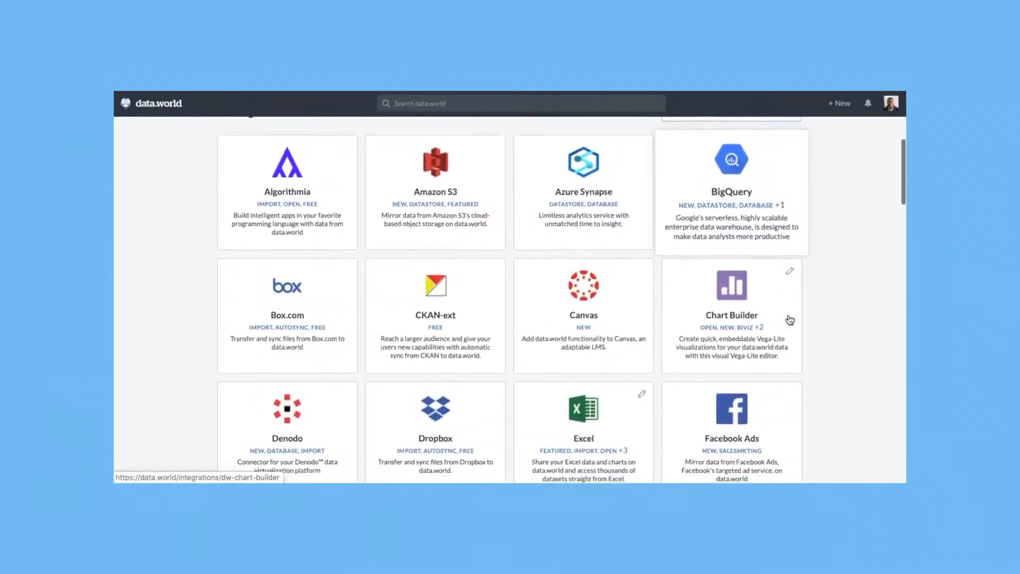
{"action": "scroll", "scroll_direction": "down", "scroll_amount": 3}
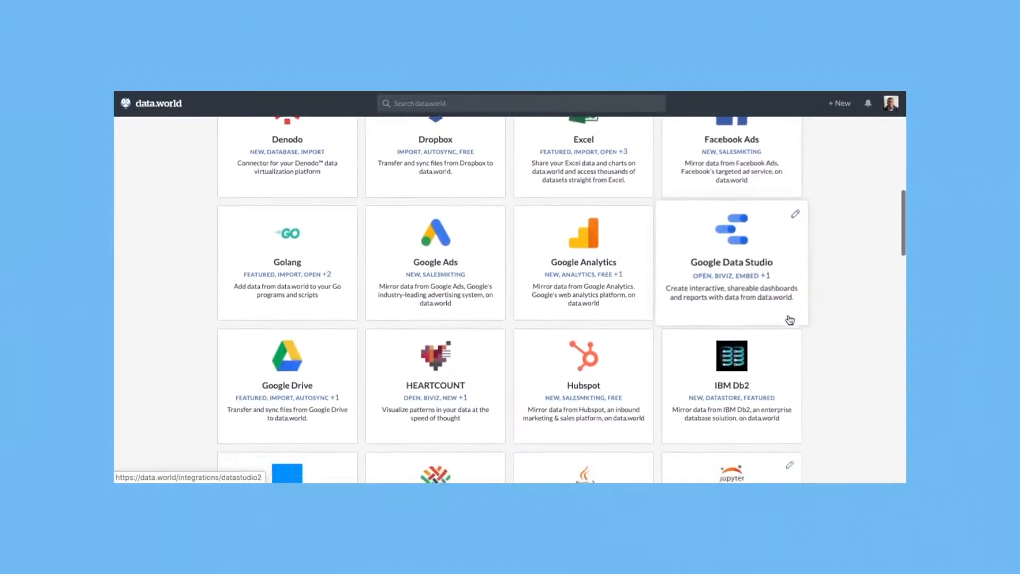
{"action": "scroll", "scroll_direction": "down", "scroll_amount": 3}
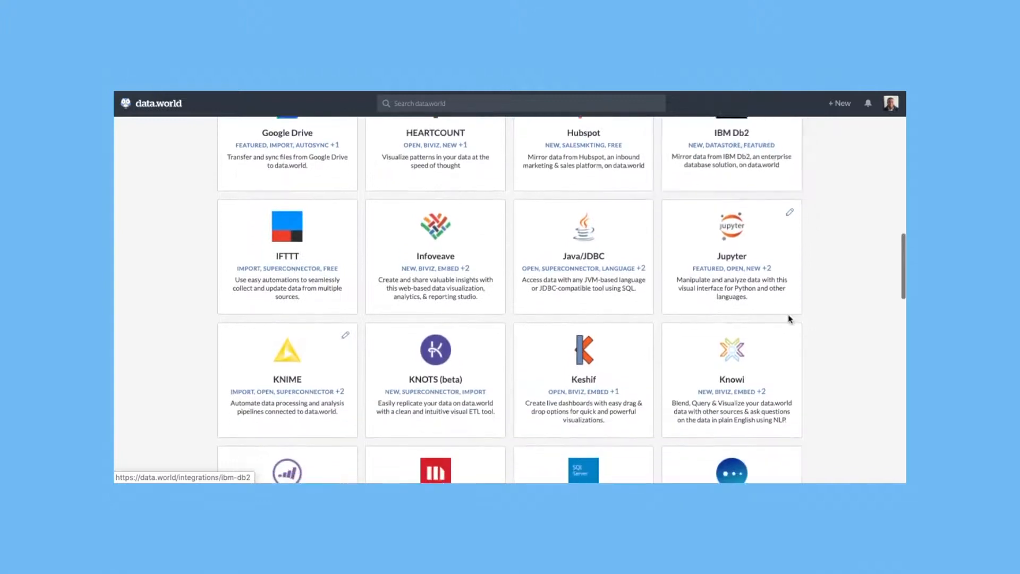
{"action": "scroll", "scroll_direction": "up", "scroll_amount": 3}
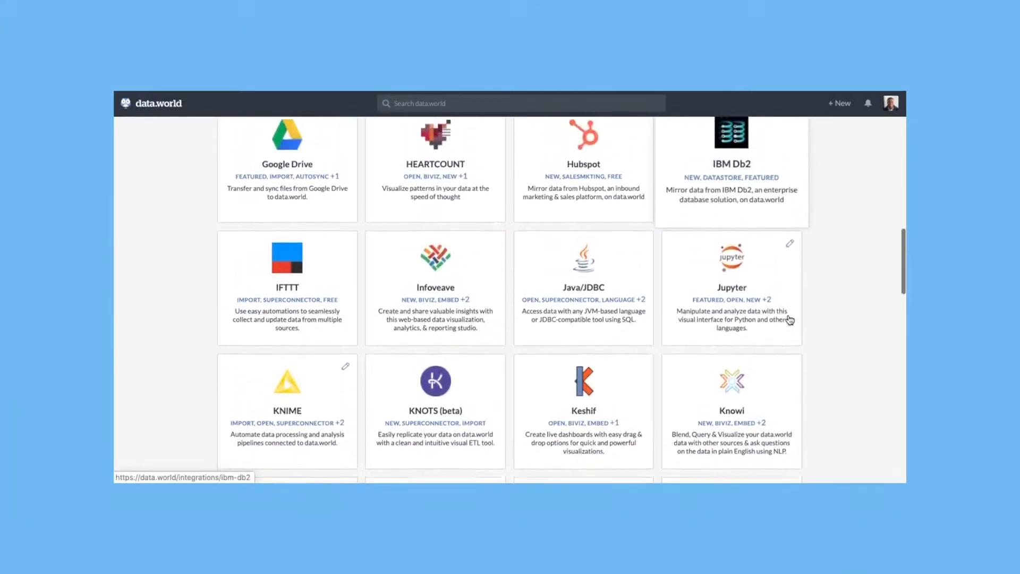
{"action": "scroll", "scroll_direction": "up", "scroll_amount": 3}
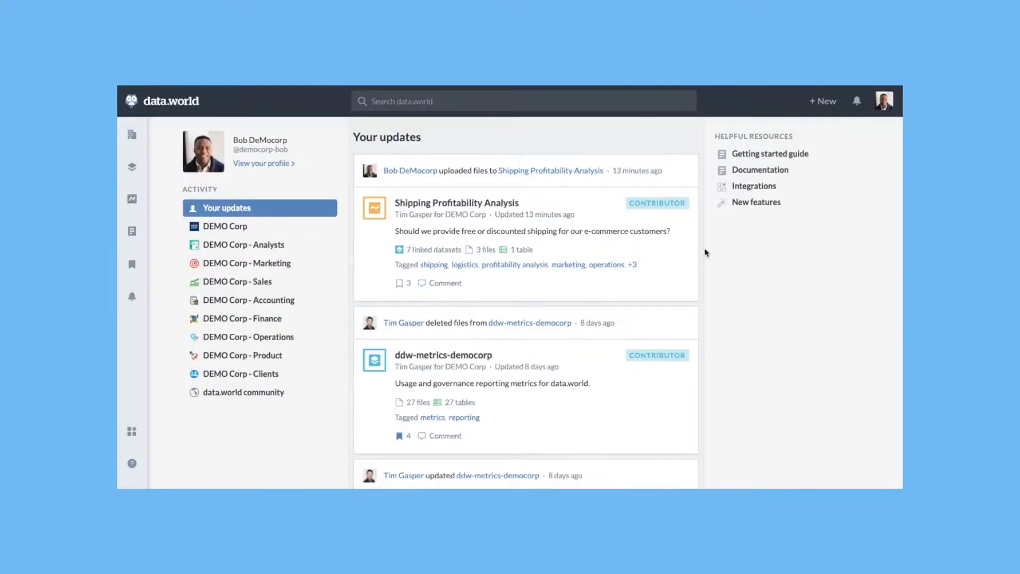
Step: Search 'shipping profitability' and open the Shipping Profitability Analysis project's overview
{"action": "type", "text": "shipping profitability"}
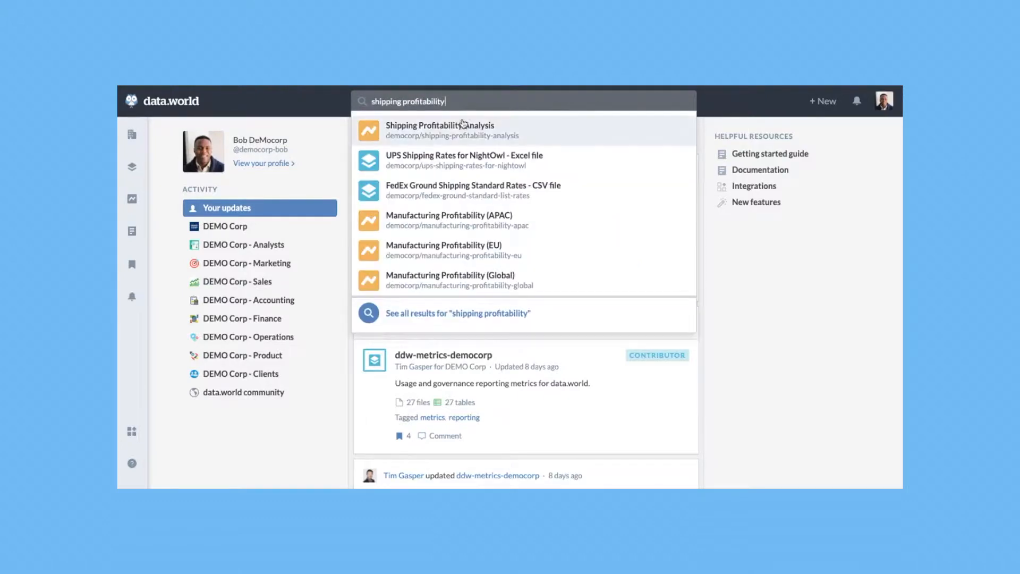
{"action": "left_click", "coordinate": [438, 126]}
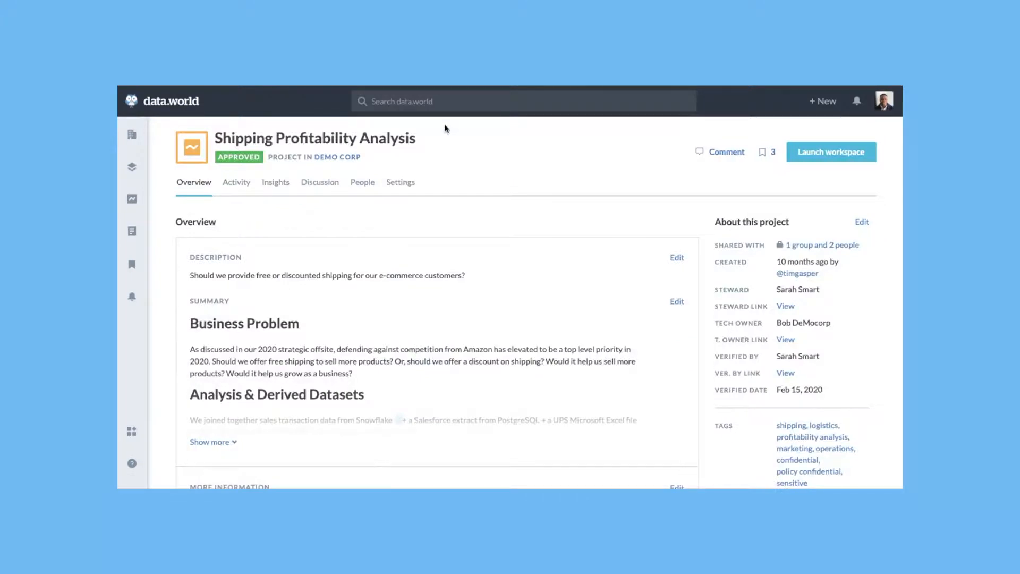
{"action": "scroll", "scroll_direction": "down", "scroll_amount": 3}
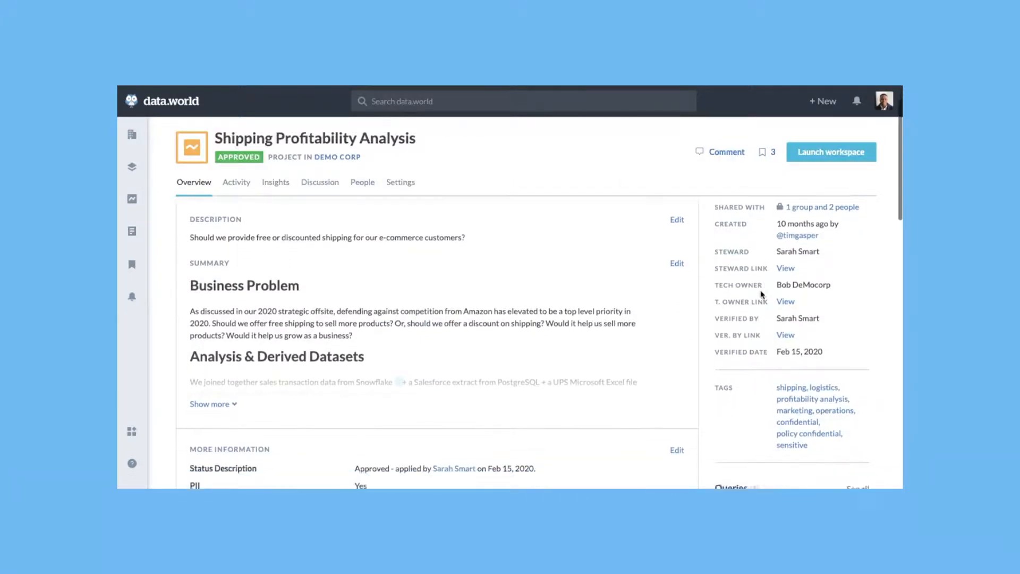